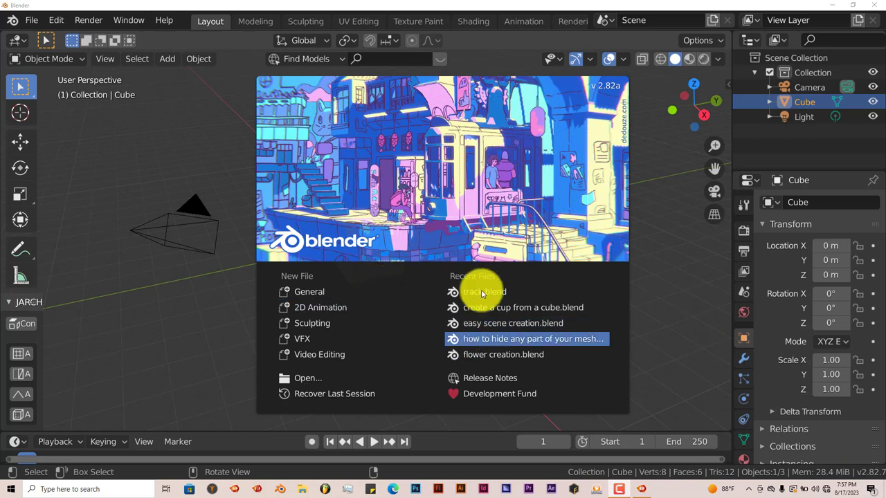
pyautogui.moveTo(177, 154)
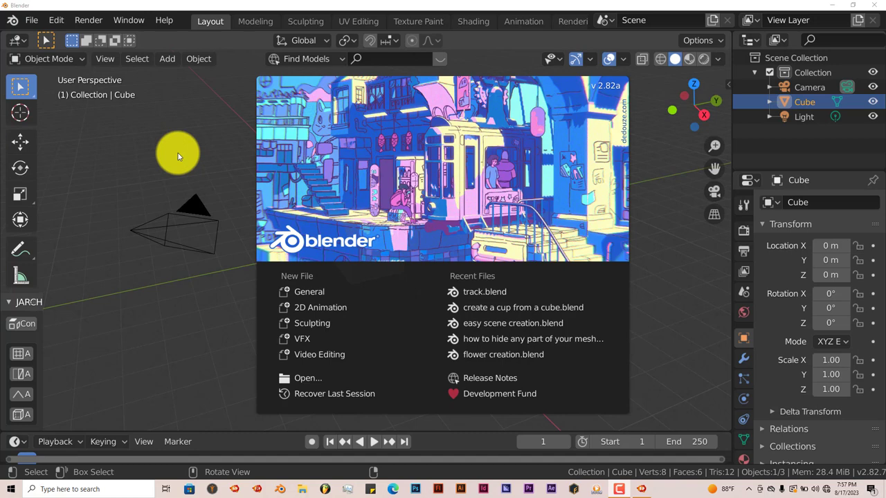
pyautogui.moveTo(432, 307)
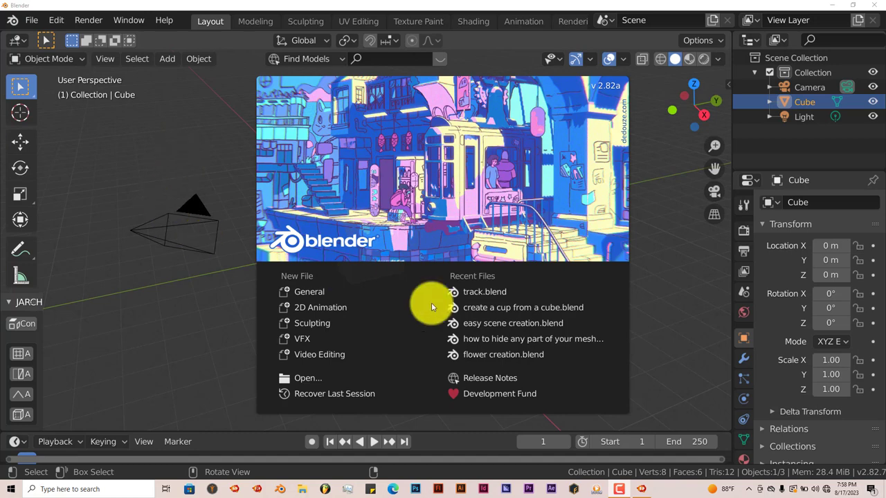
pyautogui.moveTo(654, 252)
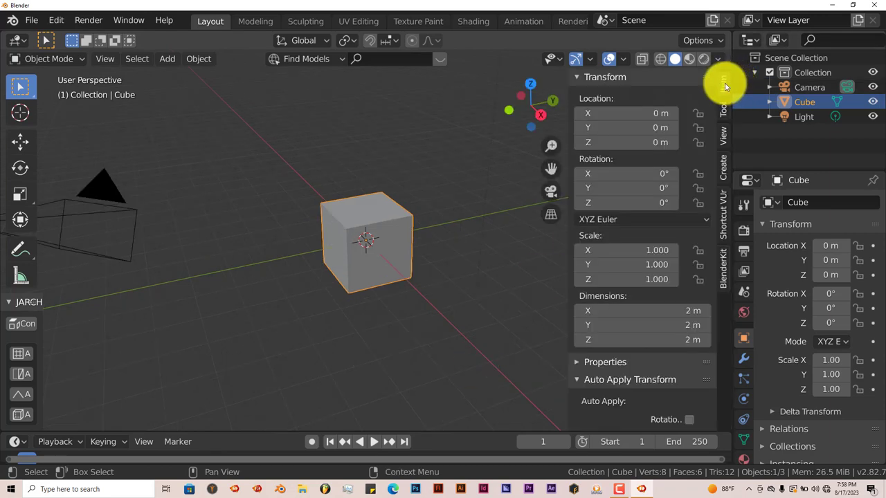
# Start the Shortcut VUr add-on so pressed keys display on screen.
pyautogui.click(723, 208)
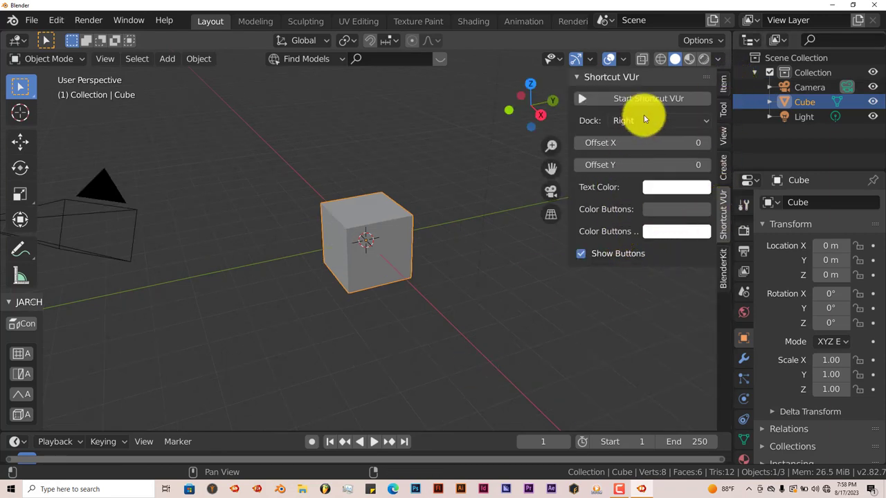
pyautogui.click(643, 98)
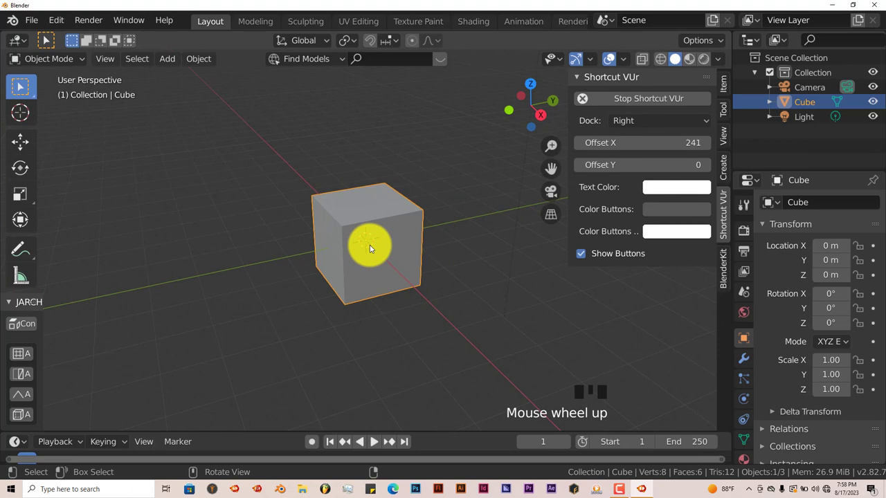
# Delete the cube, add a Suzanne monkey mesh and apply a Subdivision Surface modifier.
pyautogui.press('Delete')
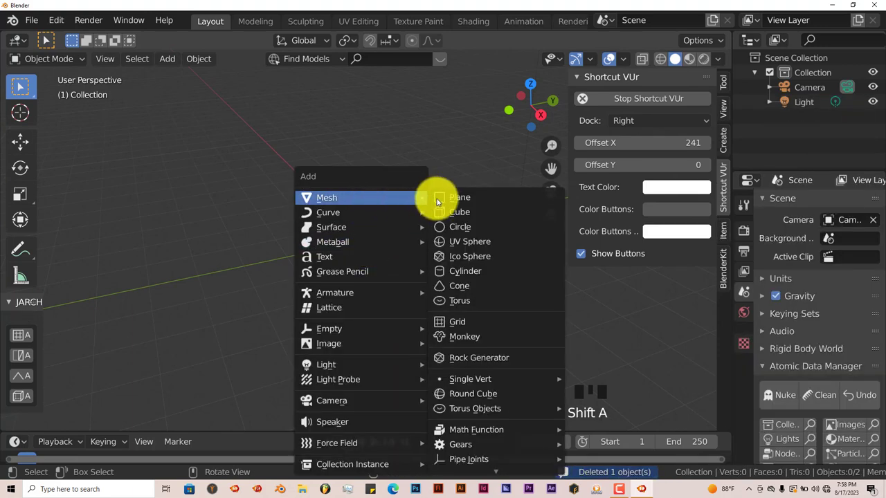
pyautogui.click(465, 337)
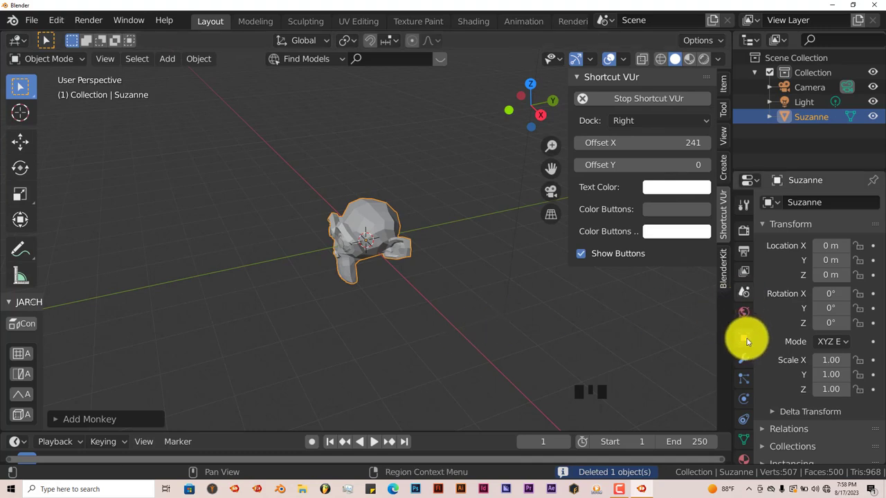
pyautogui.click(819, 202)
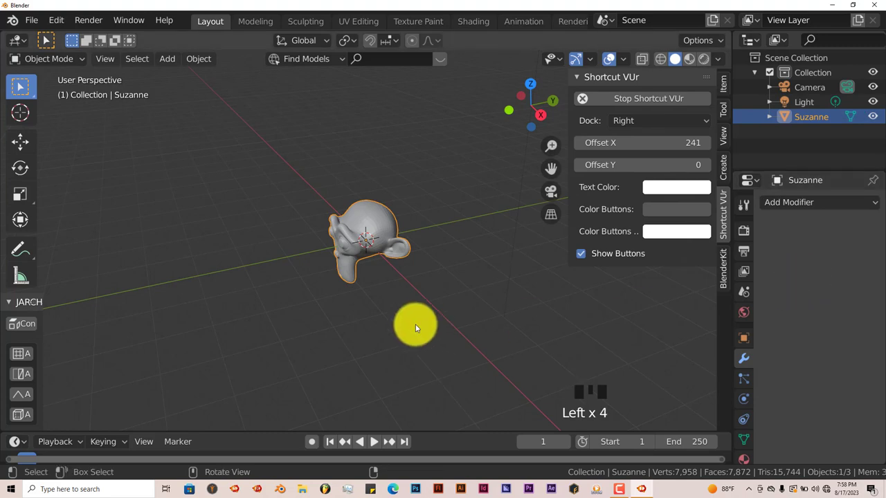
pyautogui.scroll(3)
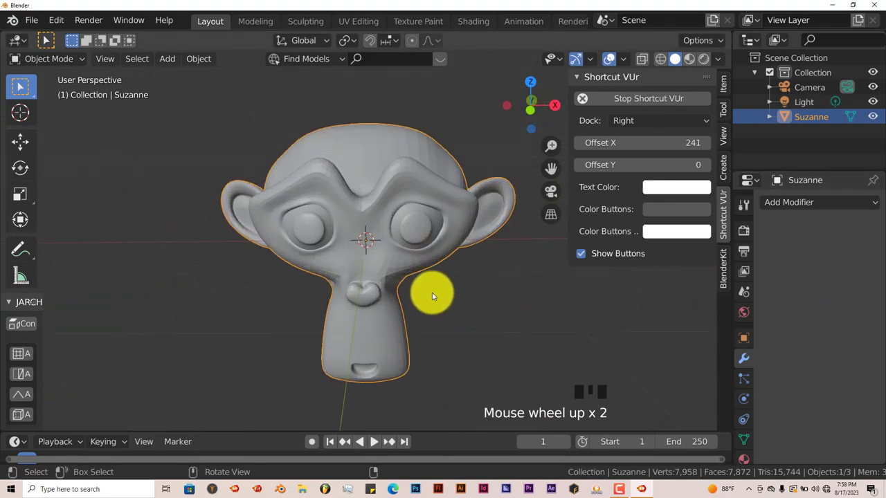
pyautogui.moveTo(432, 296); pyautogui.dragTo(416, 310)
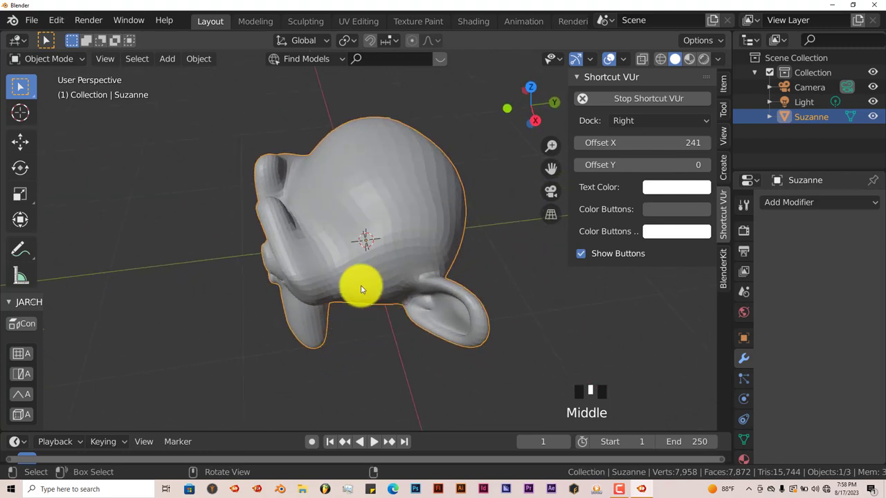
# Enter Edit Mode on Suzanne and deselect all vertices.
pyautogui.press('Tab')
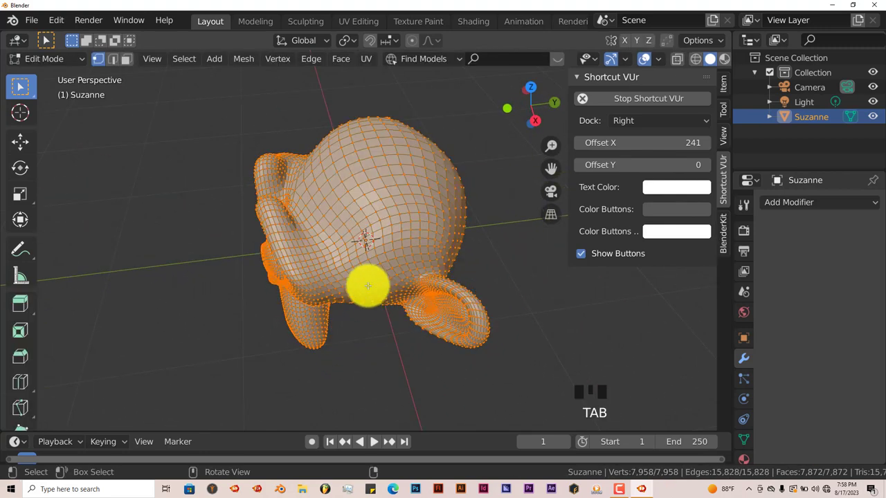
pyautogui.moveTo(367, 285); pyautogui.dragTo(358, 281)
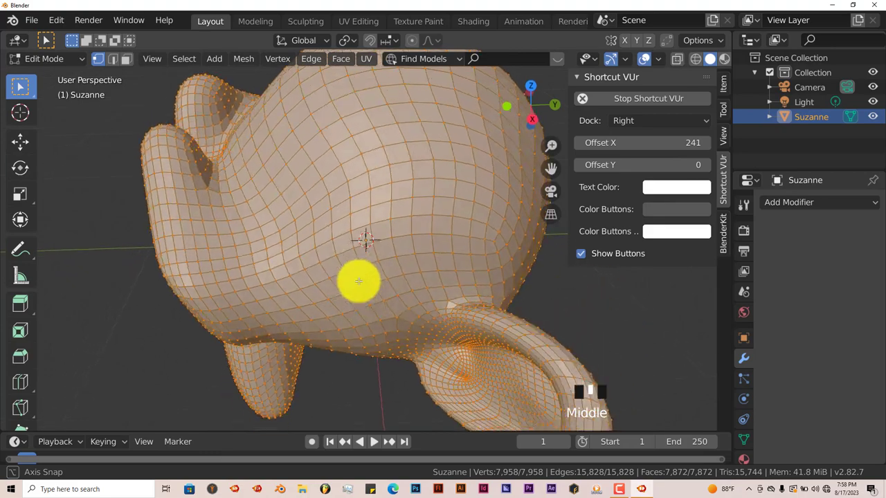
pyautogui.moveTo(358, 281); pyautogui.dragTo(462, 249)
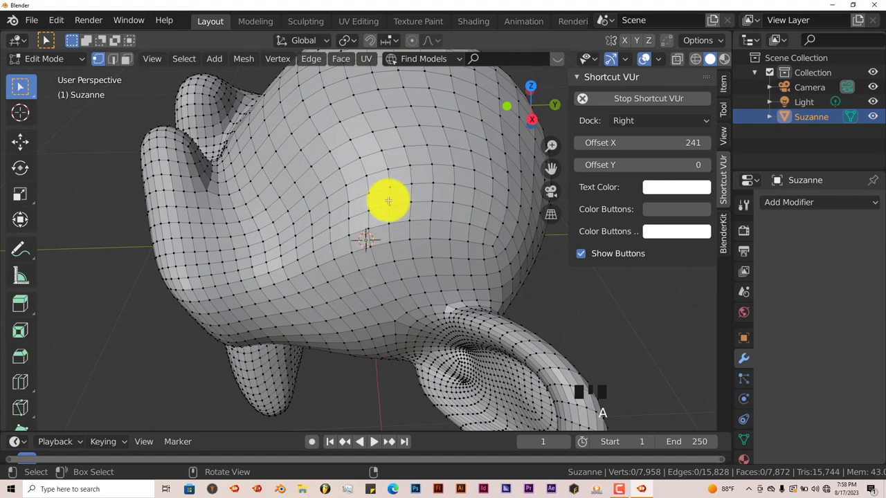
# Select a single vertex on the monkey's head as the seed for growing the selection.
pyautogui.click(408, 227)
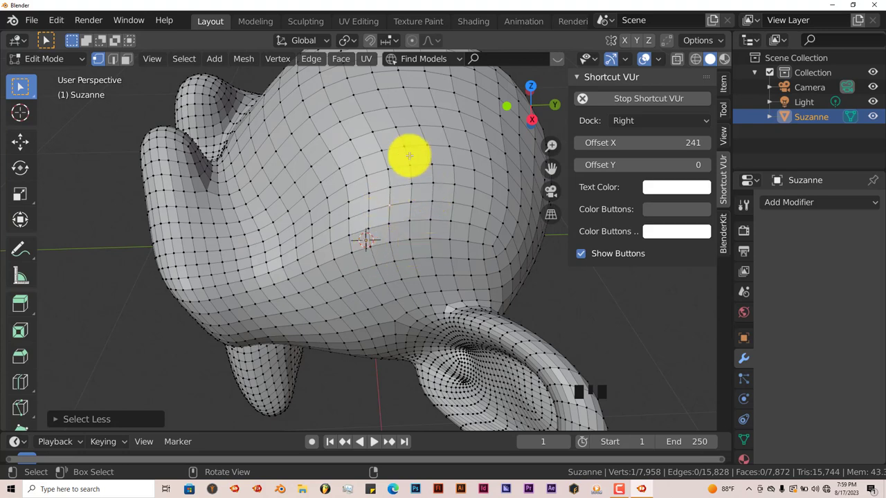
pyautogui.moveTo(421, 201)
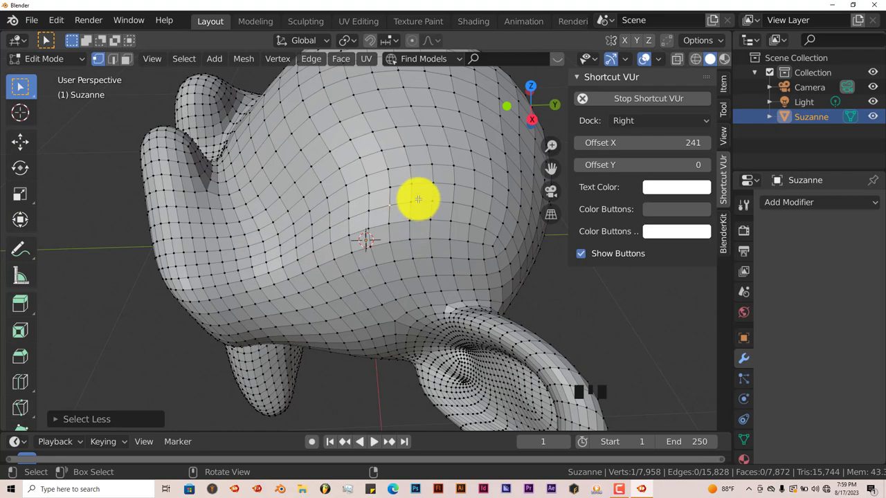